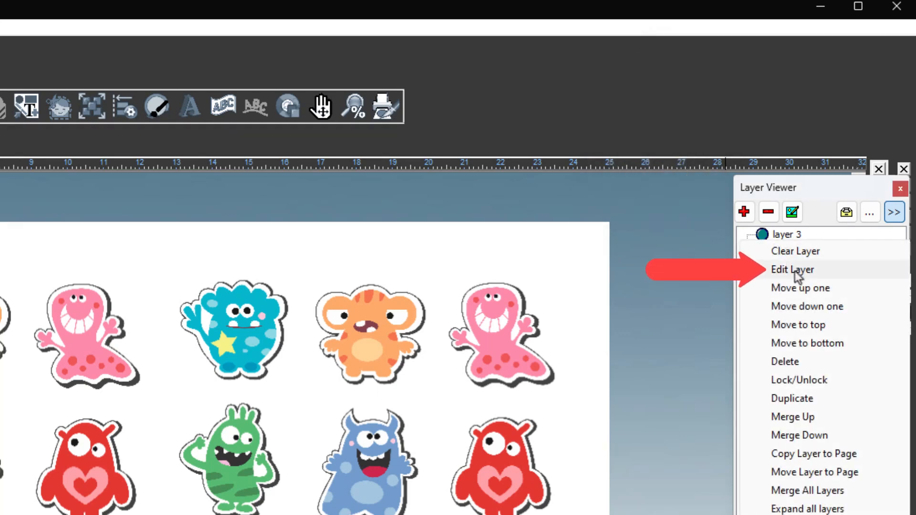
Rename the layers to print data, thru-cut and regmarks via Edit Layer in the Layer Viewer.
click(793, 269)
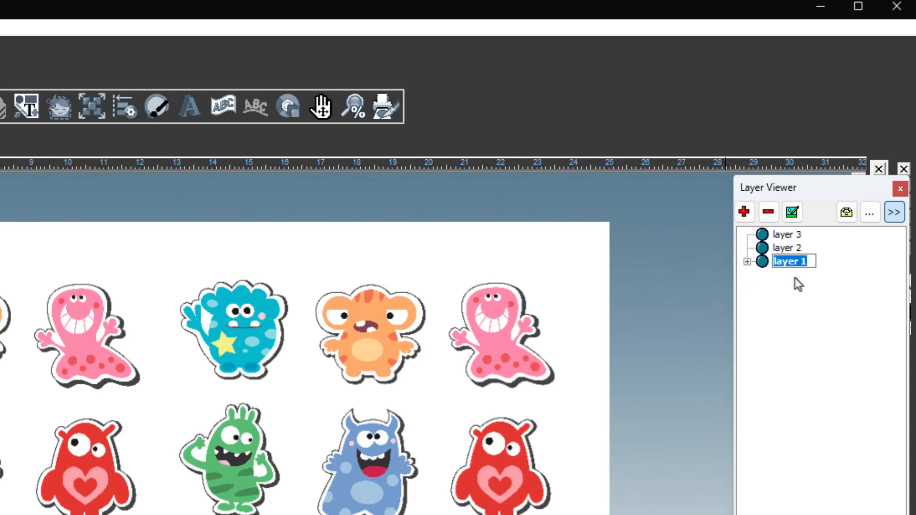
text(print data)
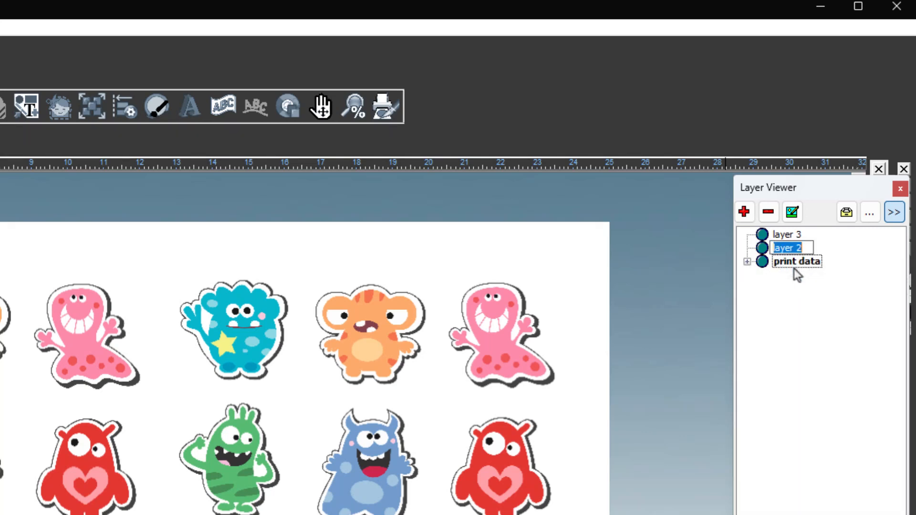
text(thru-cut)
click(787, 235)
text(regmar)
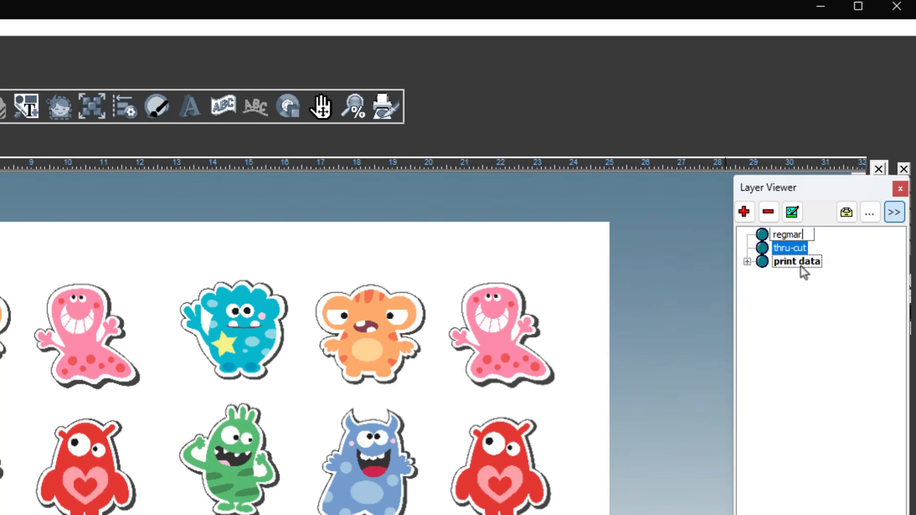
click(796, 234)
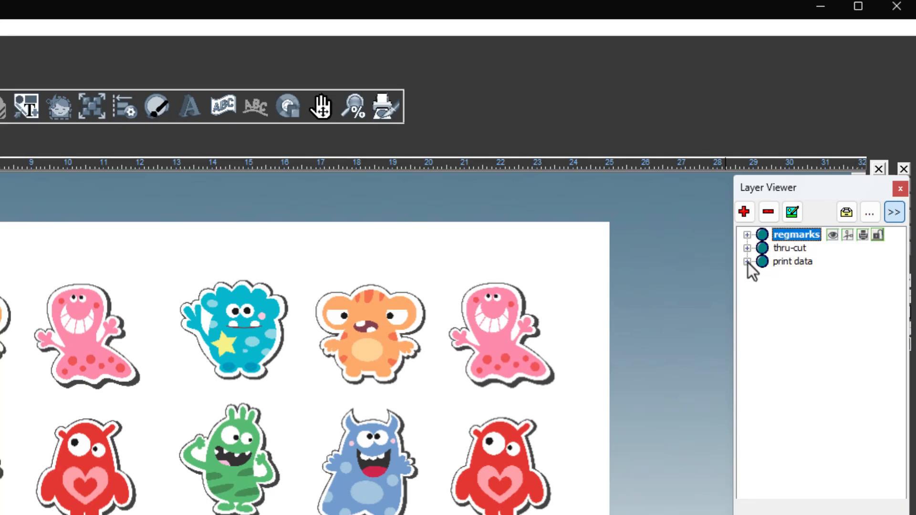
click(746, 261)
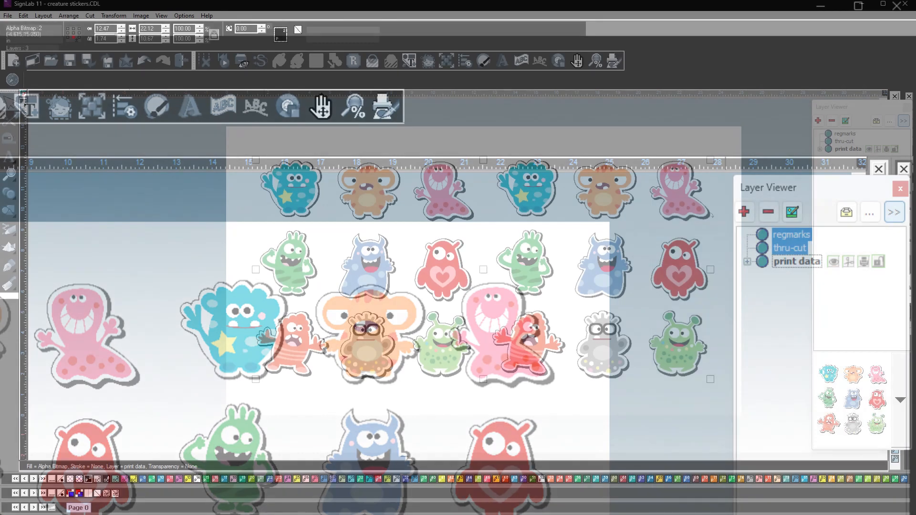
Generate dashed Contour Cut outlines around every sticker from the Cut menu.
click(135, 23)
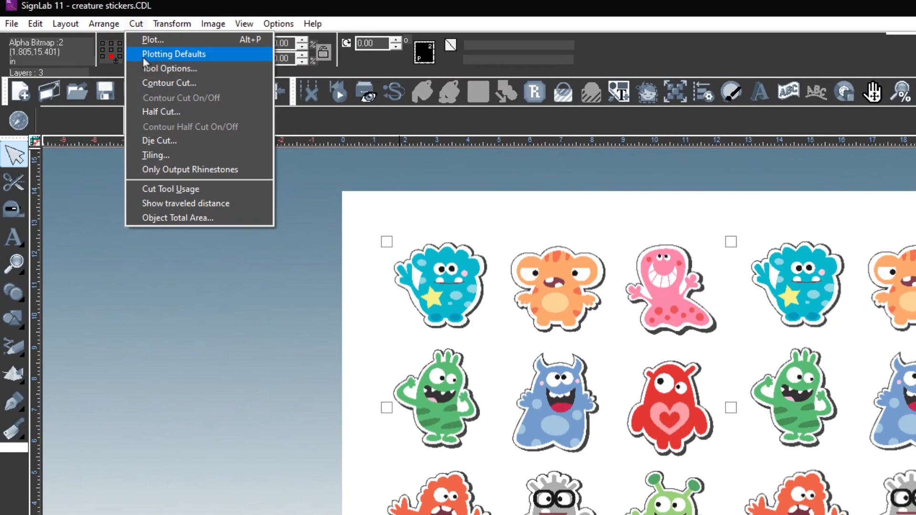
click(169, 82)
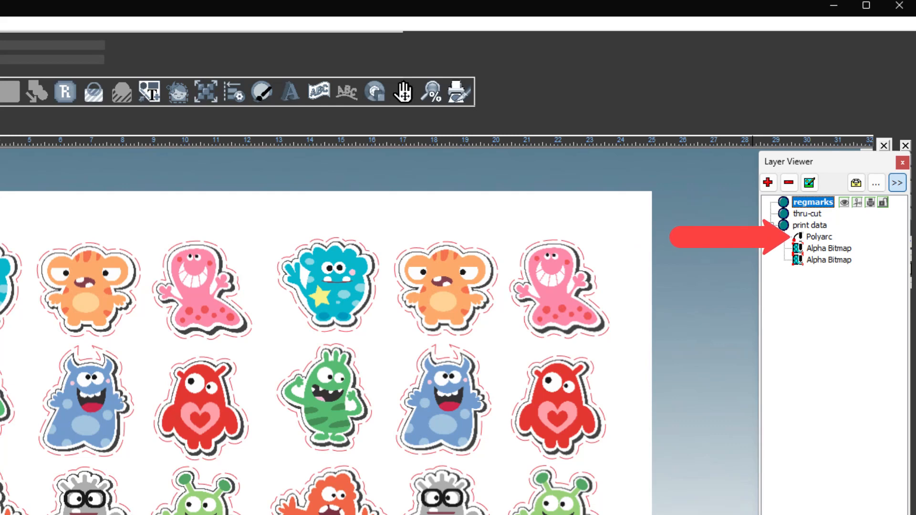
Drag the Polyarc contour path from print data onto the thru-cut layer.
click(819, 236)
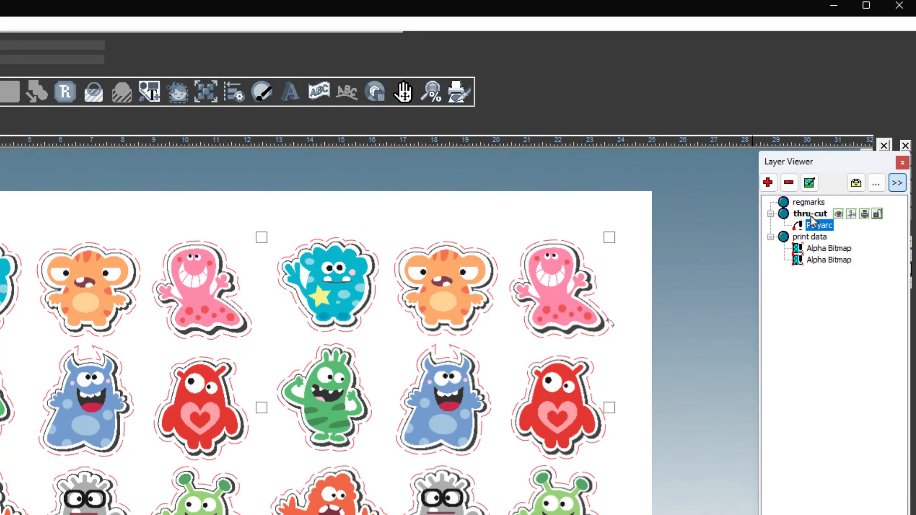
click(828, 248)
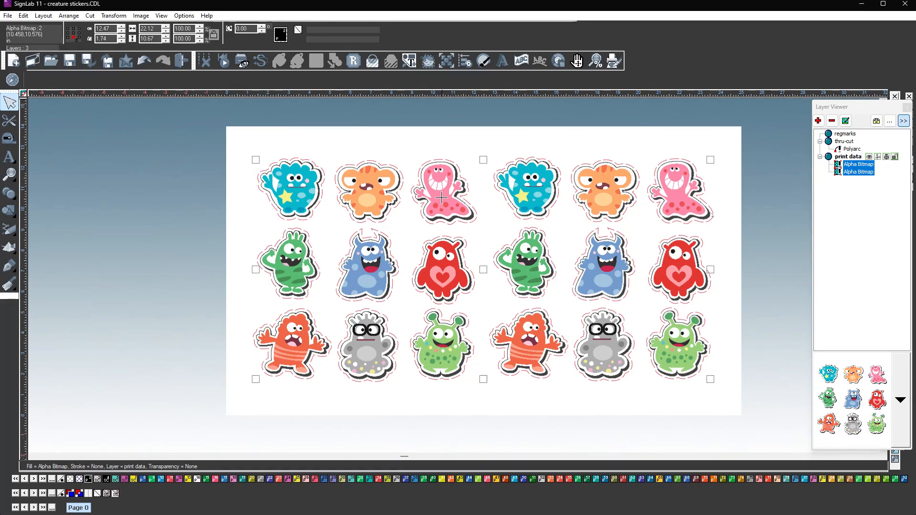
Select all objects and make regmarks the working layer for registration marks.
click(22, 15)
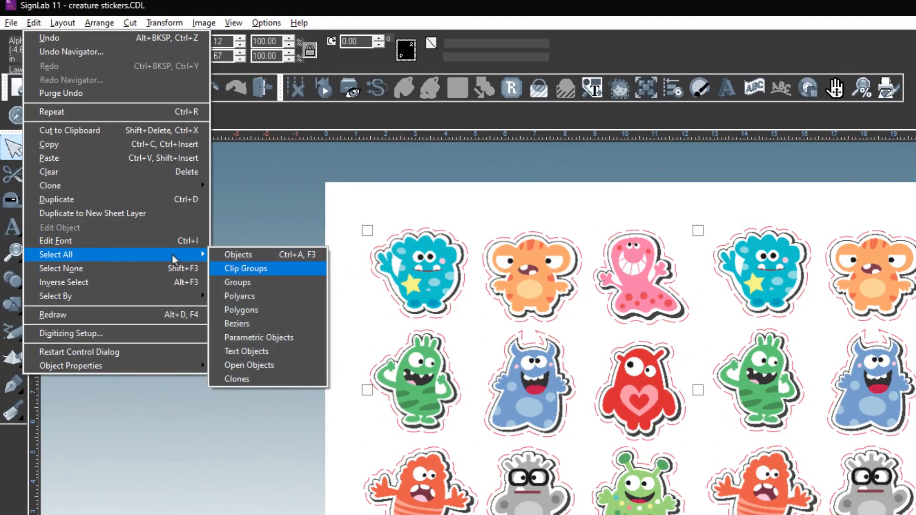
click(245, 269)
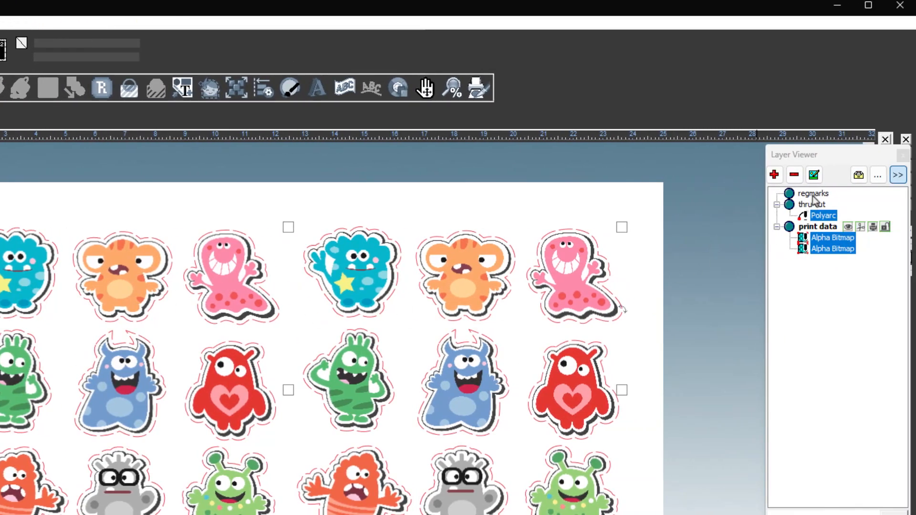
click(813, 194)
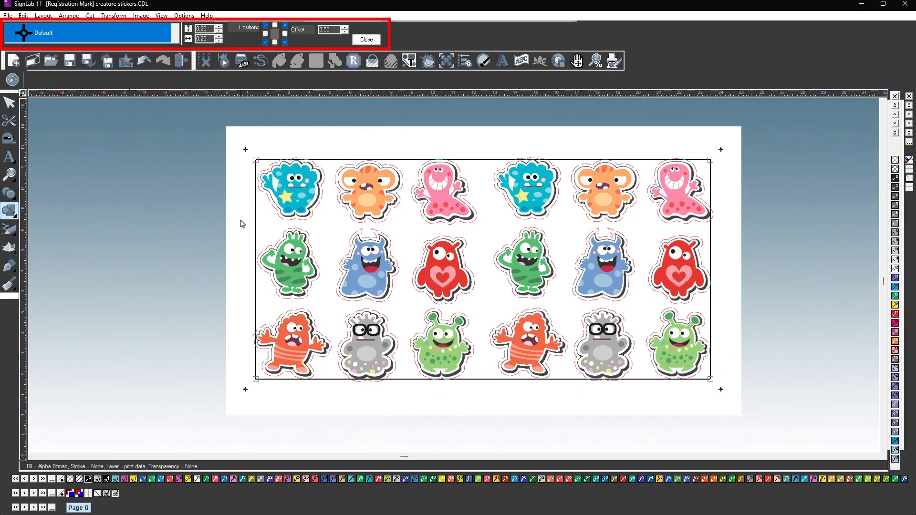
Switch the registration mark style from Default to Circle, keep offset 0.50, and finish placement.
click(175, 40)
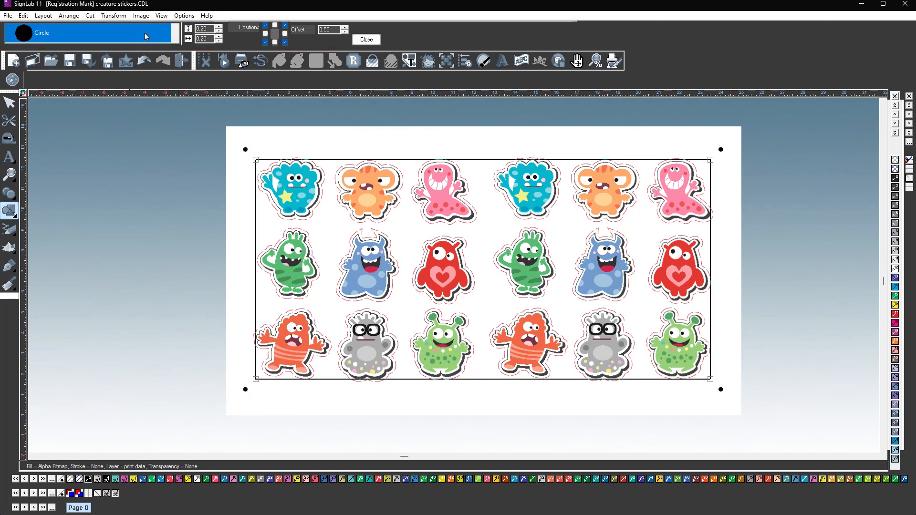
click(203, 38)
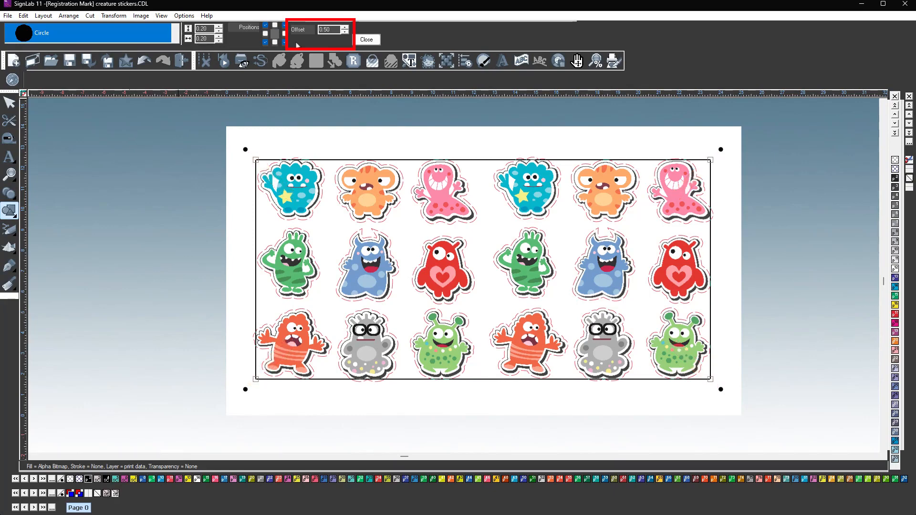
click(366, 39)
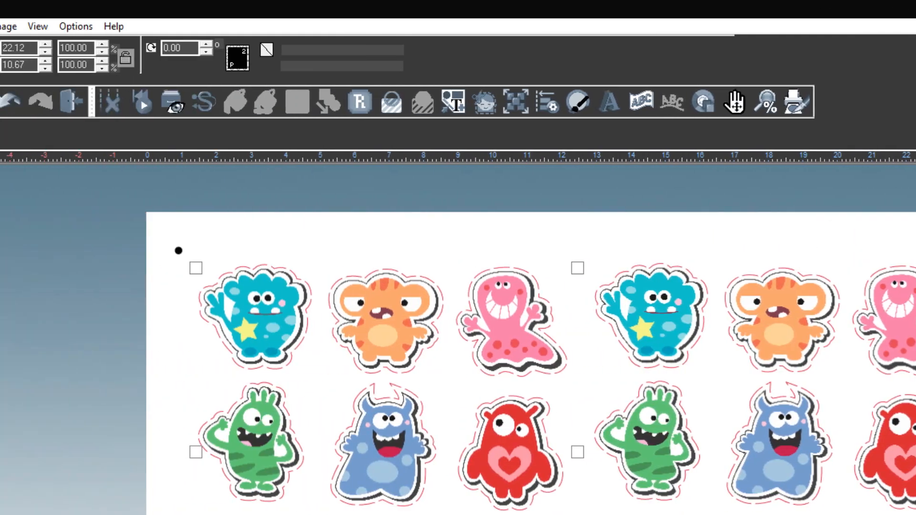
Publish Cut to PDF, saving the job as 'decals - print-cut'.
click(13, 27)
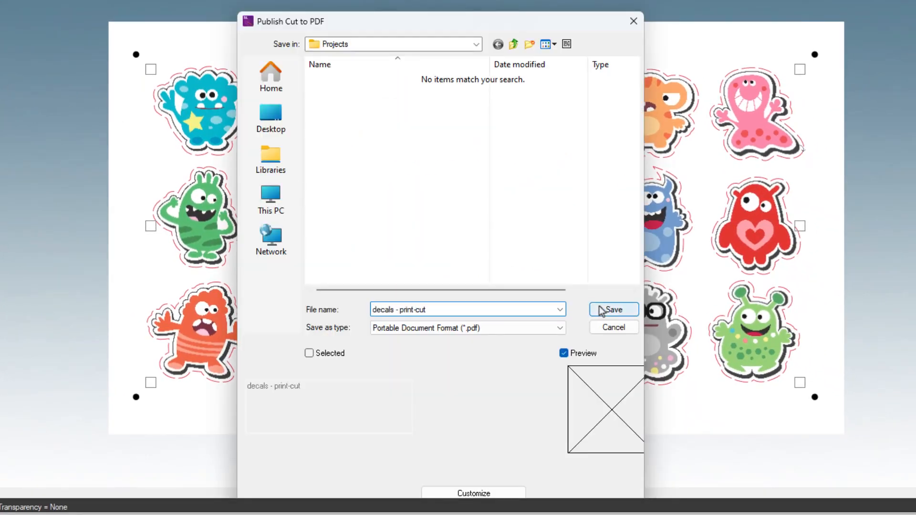
click(612, 309)
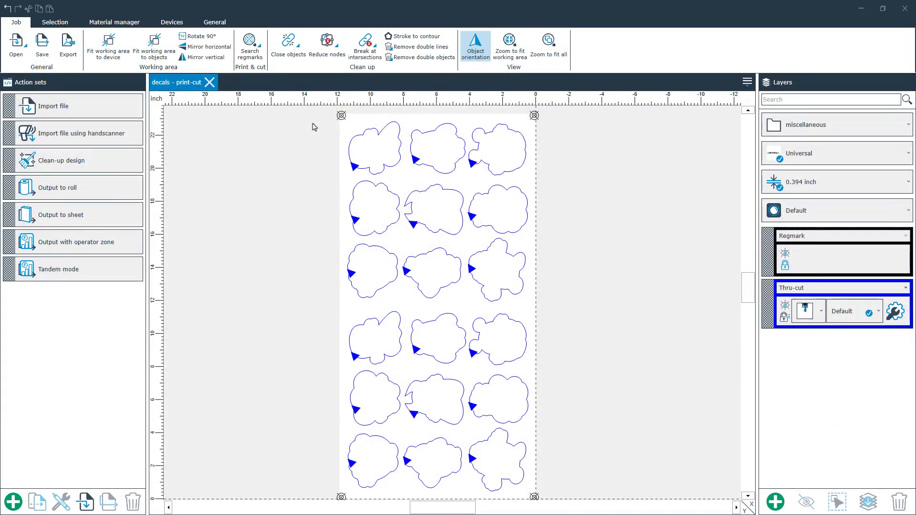
View the imported job in GoProduce with its Regmark and Thru-cut layers and sticker outlines.
click(836, 235)
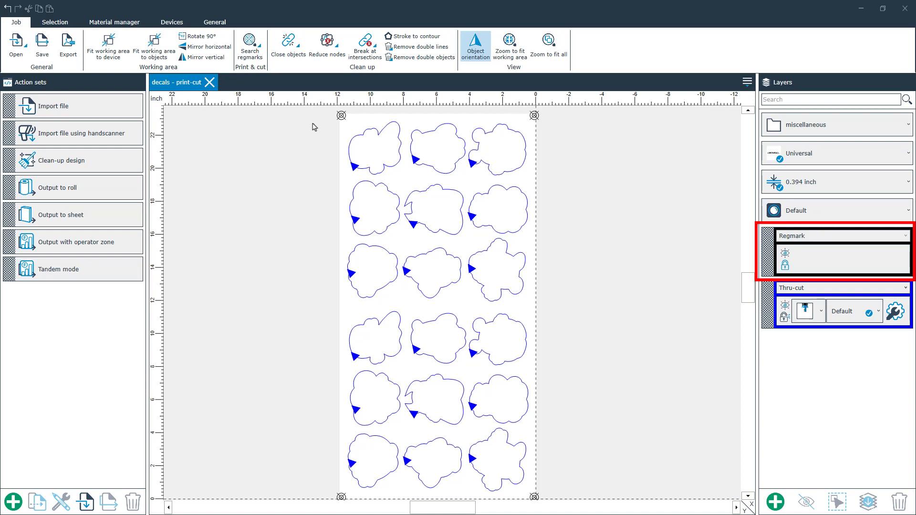